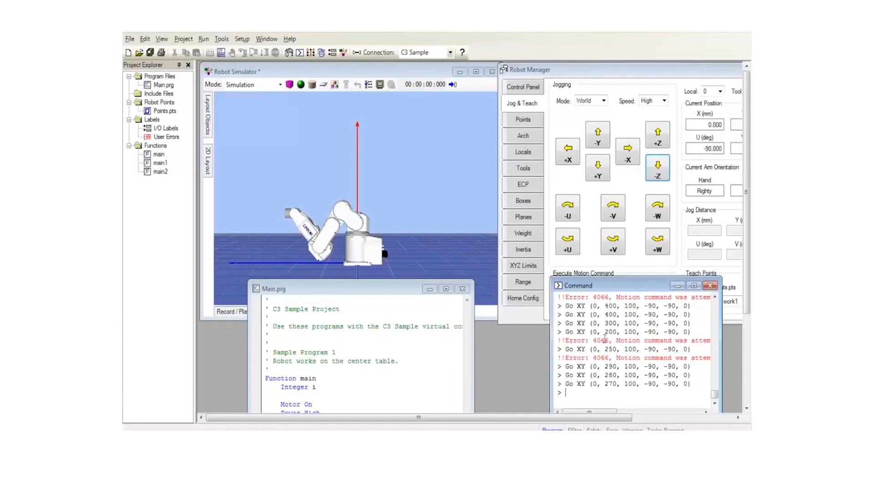
mouse_move(613, 176)
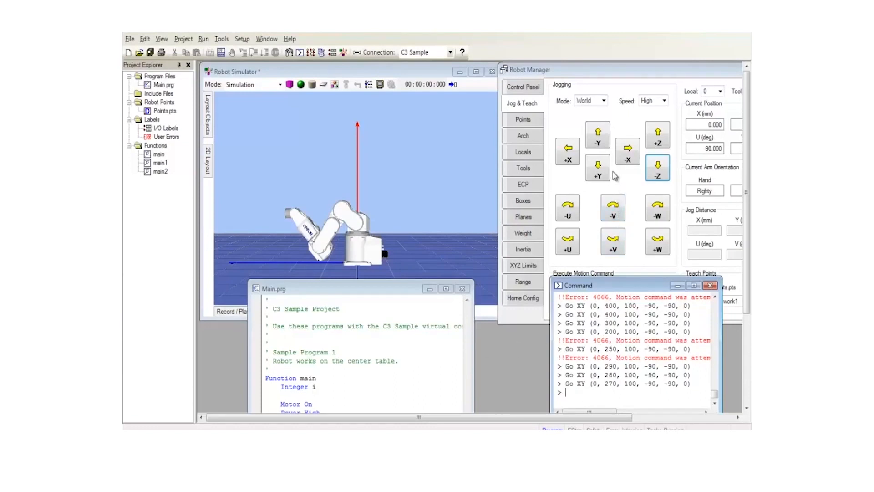